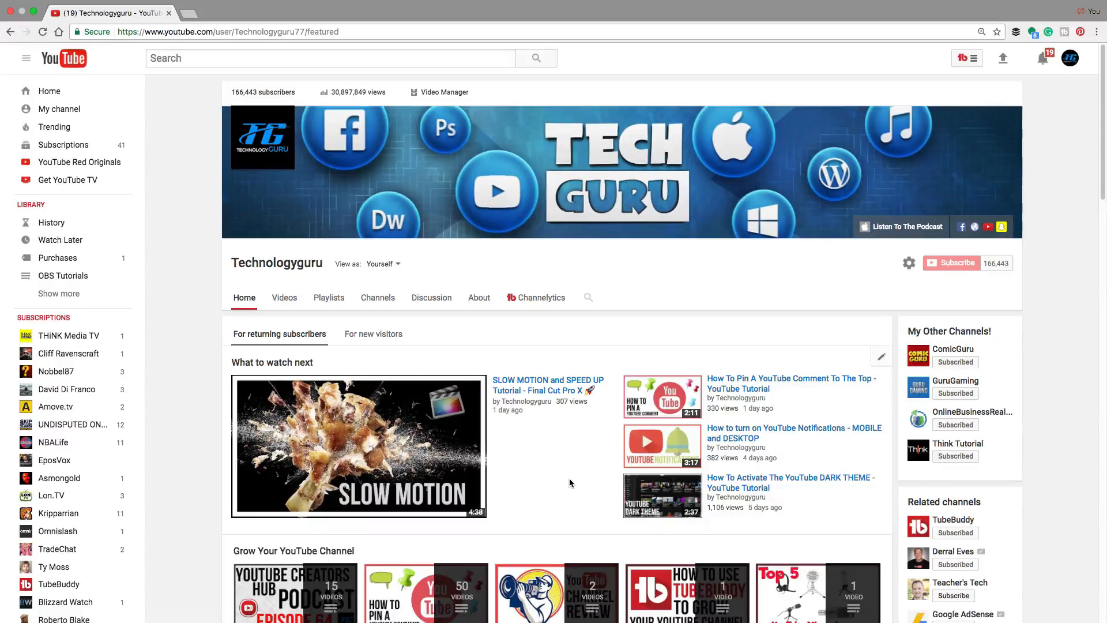
mouse_move(565, 474)
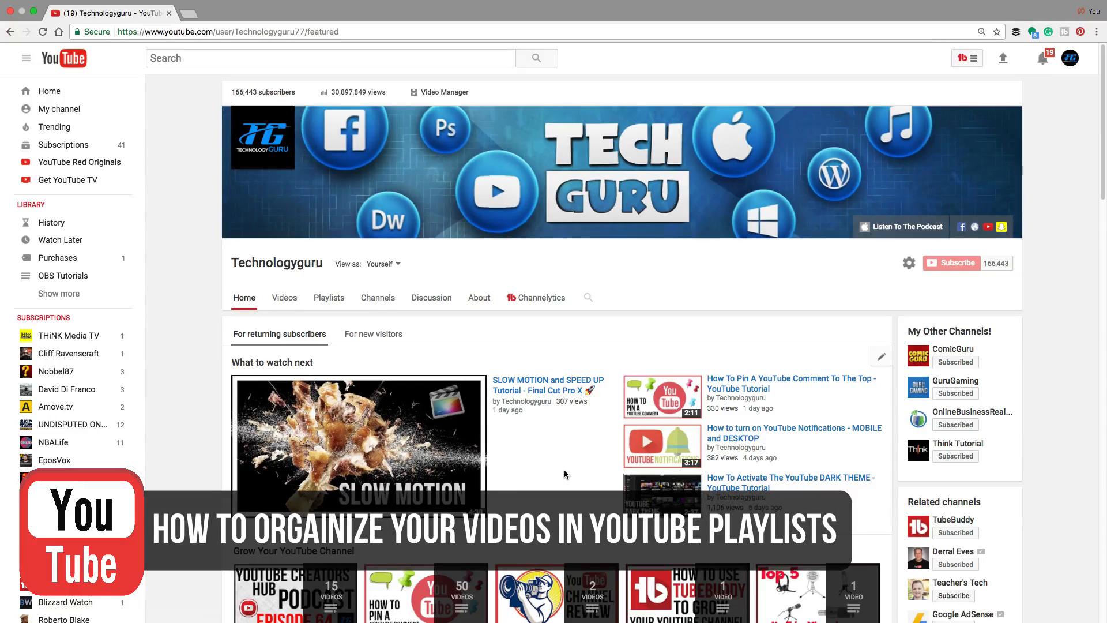
mouse_move(558, 452)
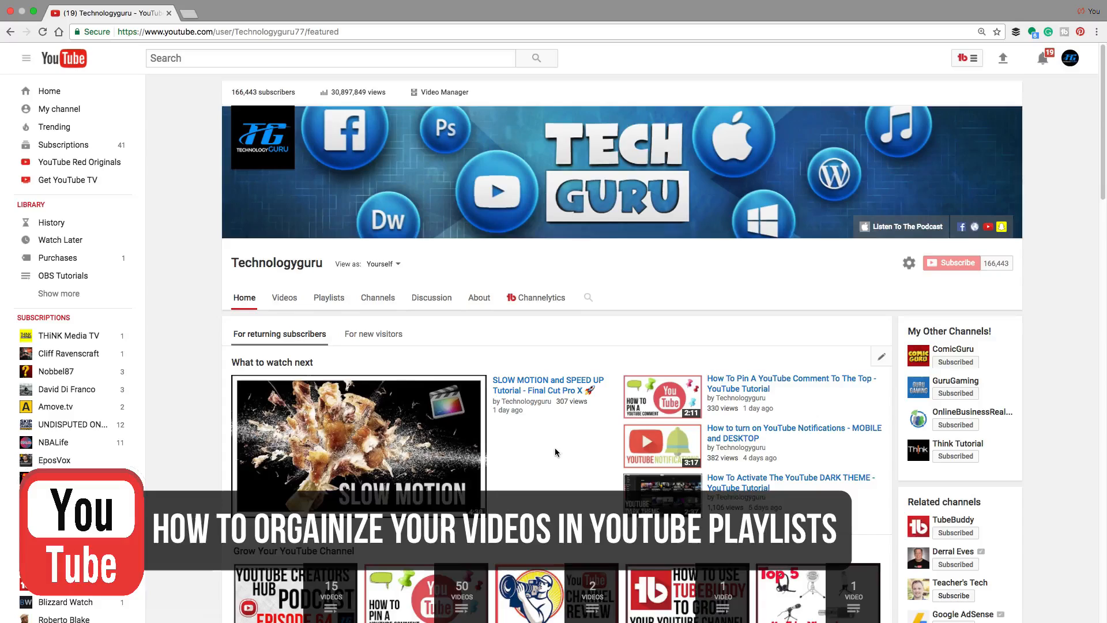
Scroll down the channel page and open the YouTube Tutorials playlist page of 50 videos
scroll(down, 3)
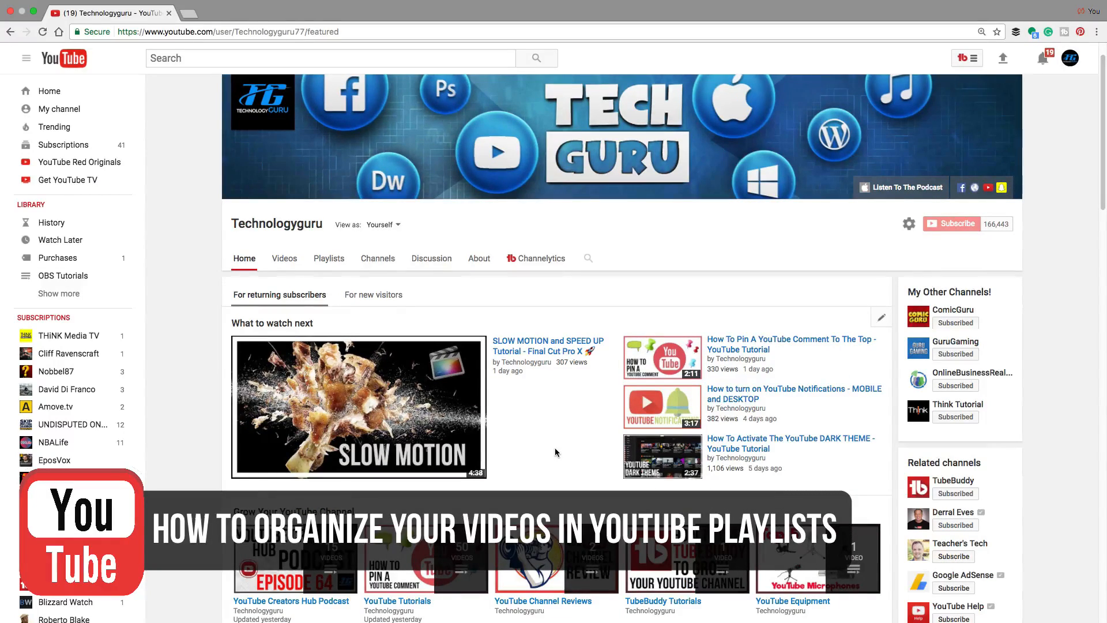
scroll(down, 3)
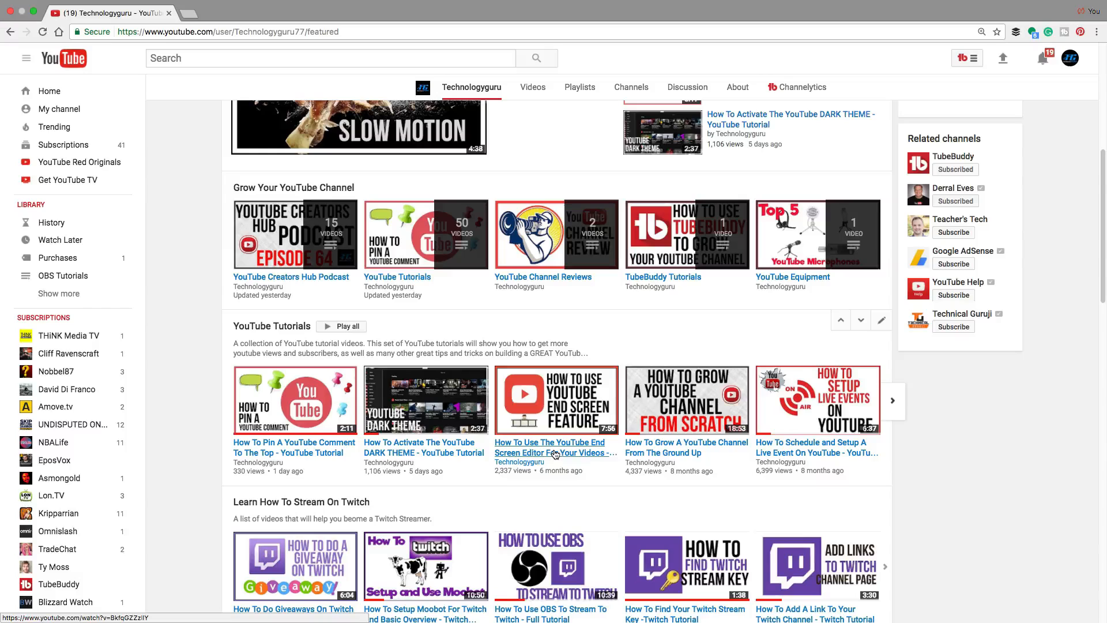
mouse_move(554, 453)
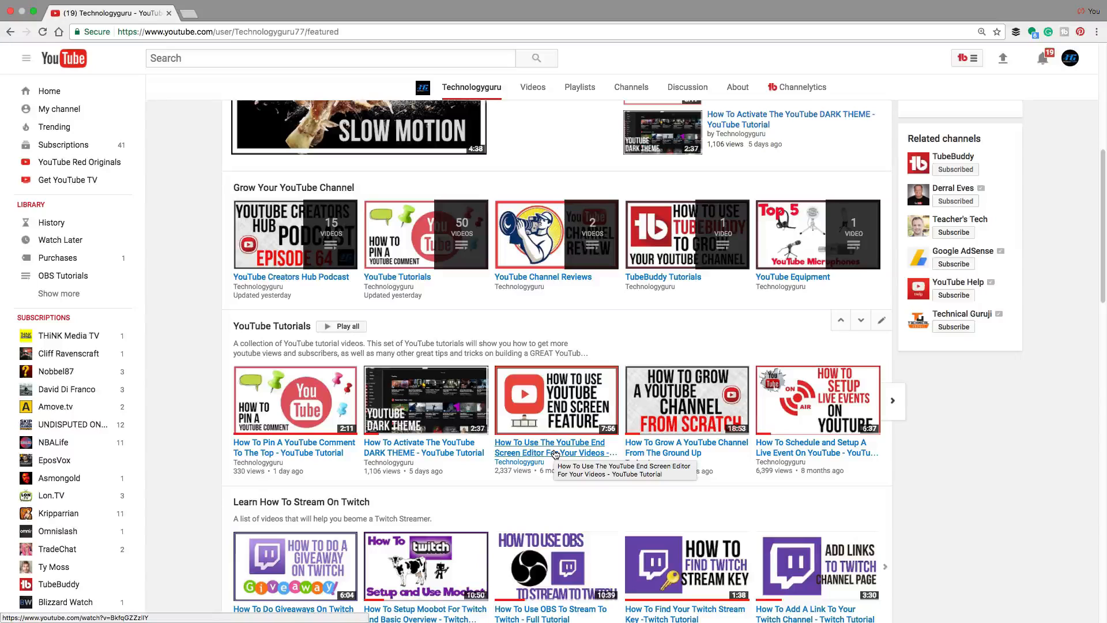
mouse_move(287, 435)
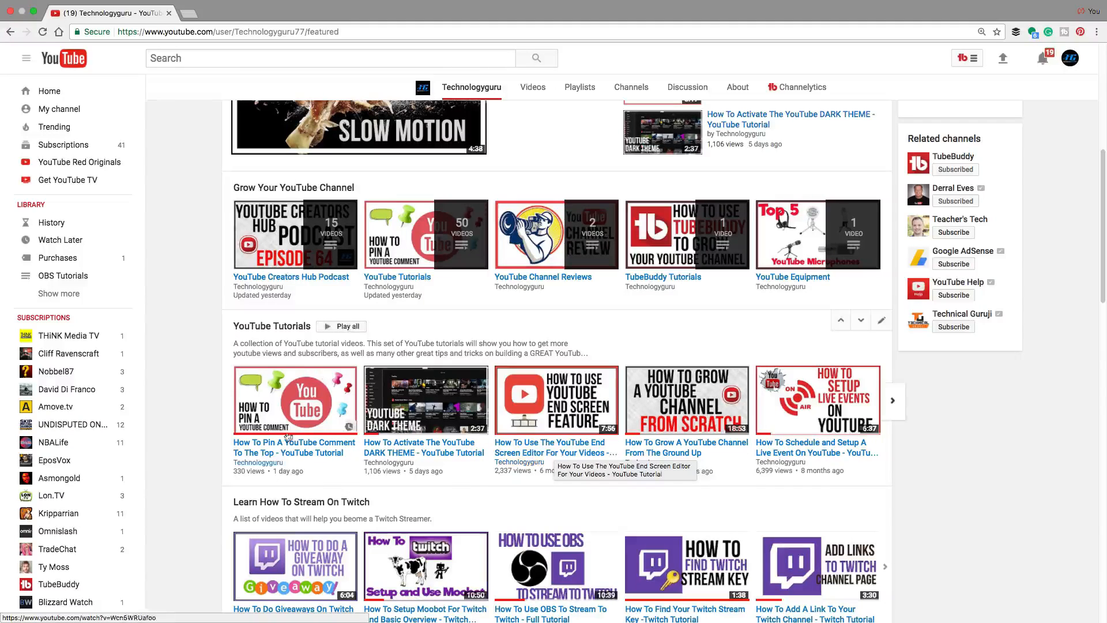
scroll(up, 3)
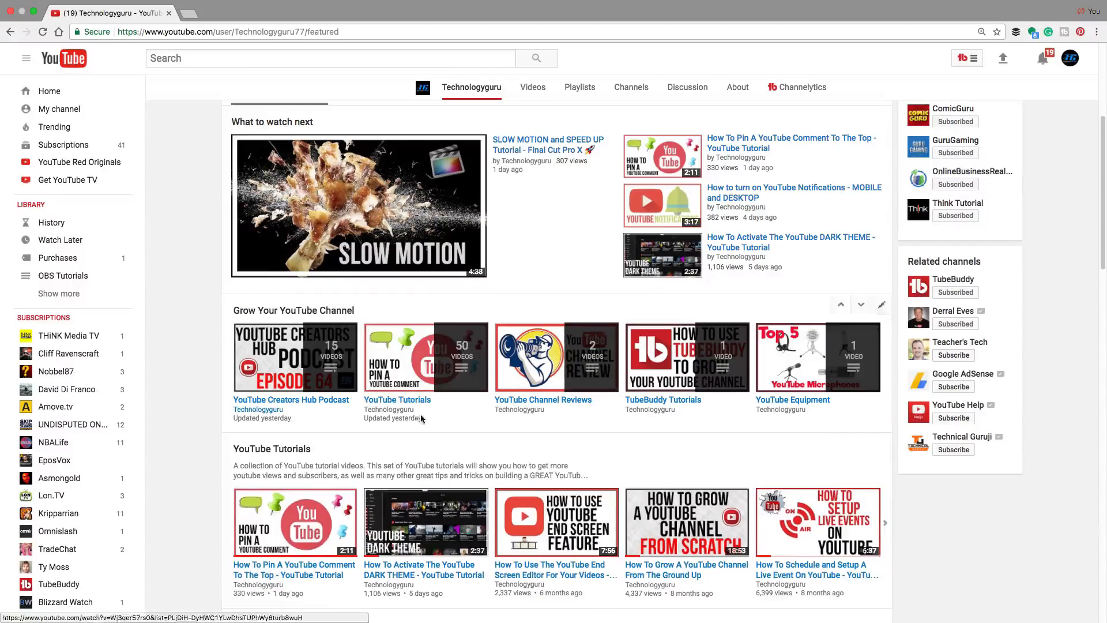
scroll(down, 3)
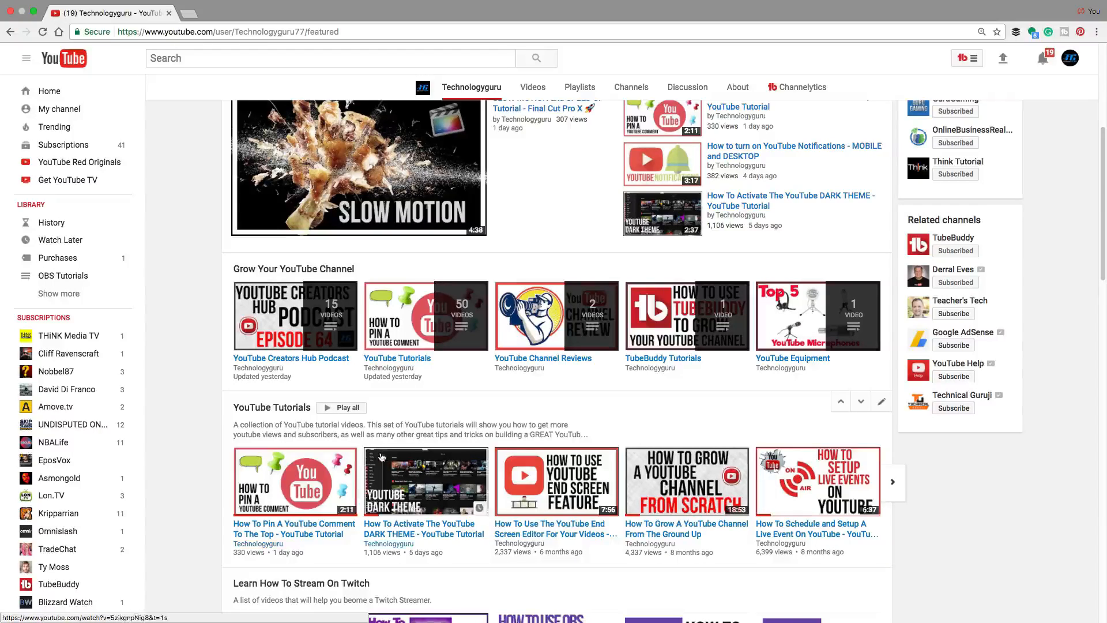
mouse_move(357, 456)
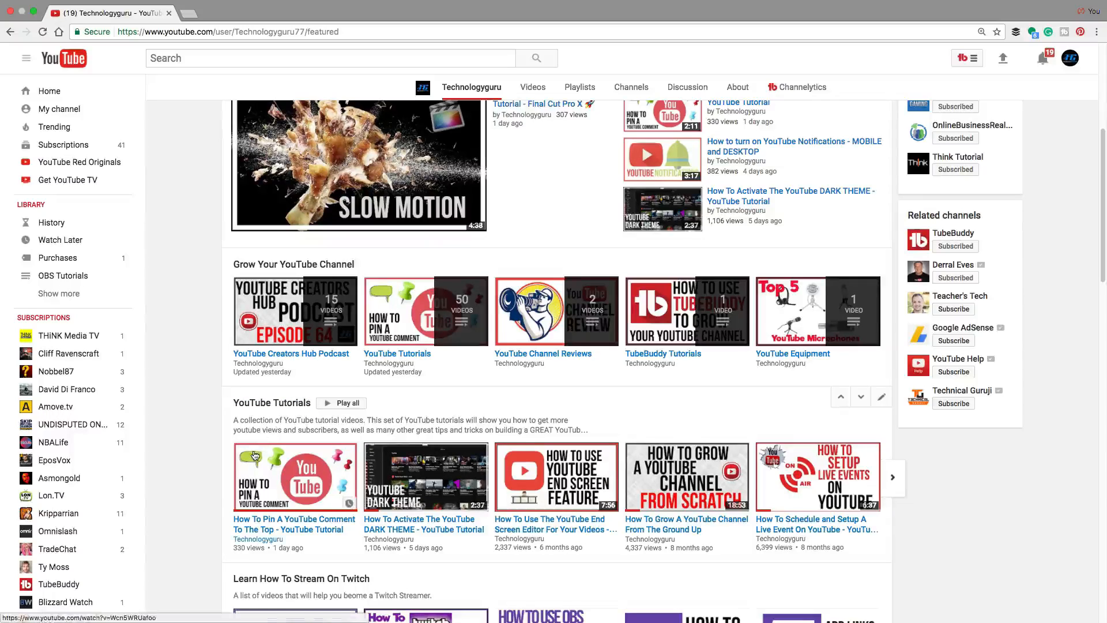
mouse_move(276, 481)
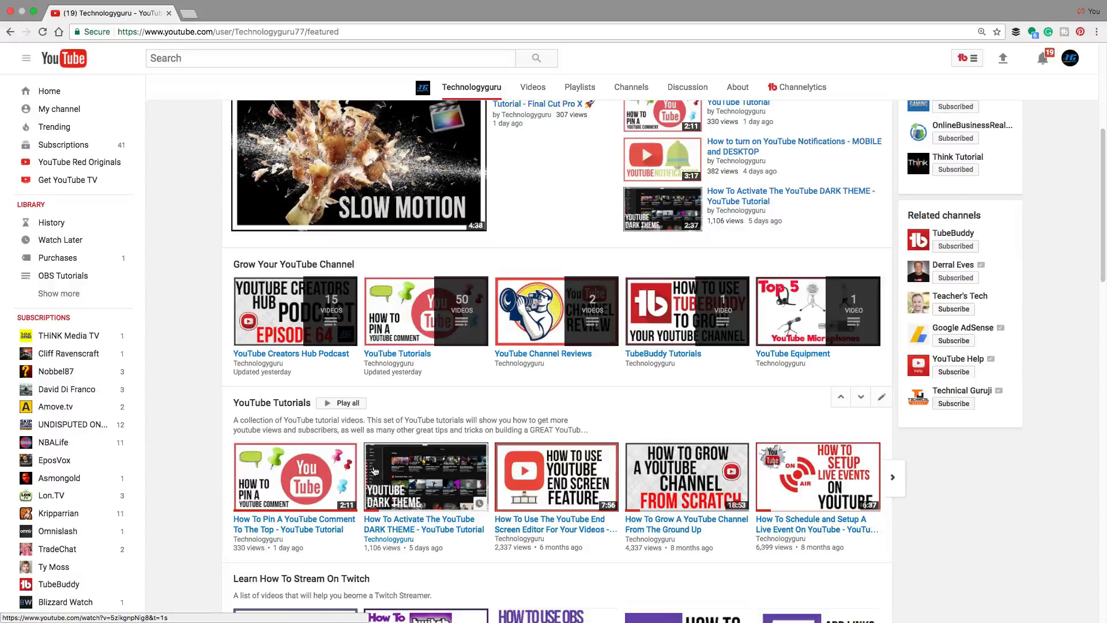
scroll(down, 3)
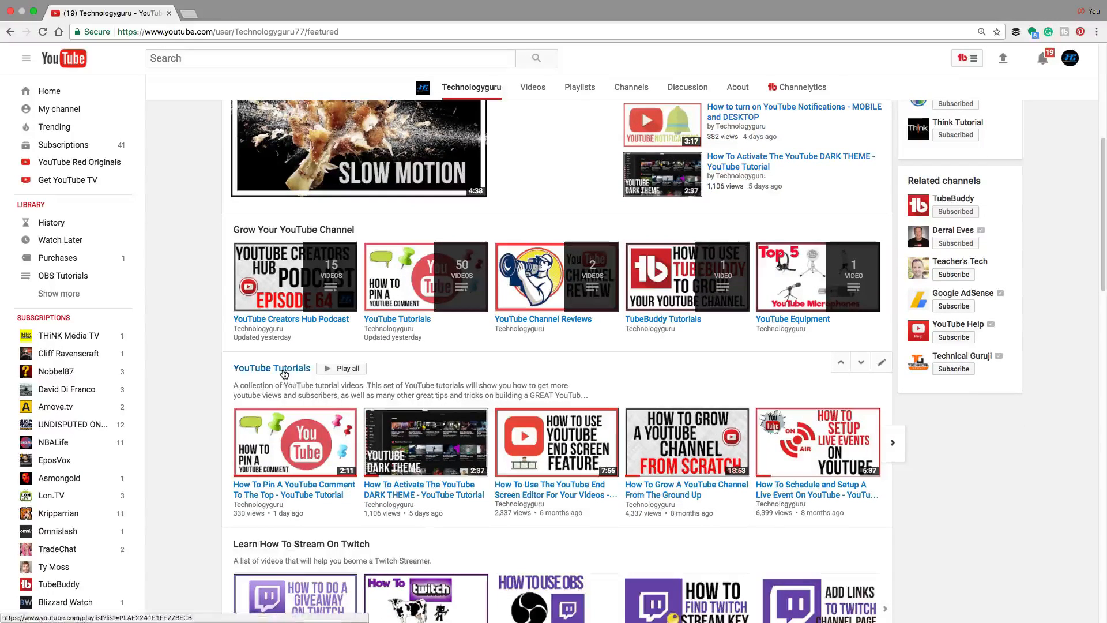
click(272, 368)
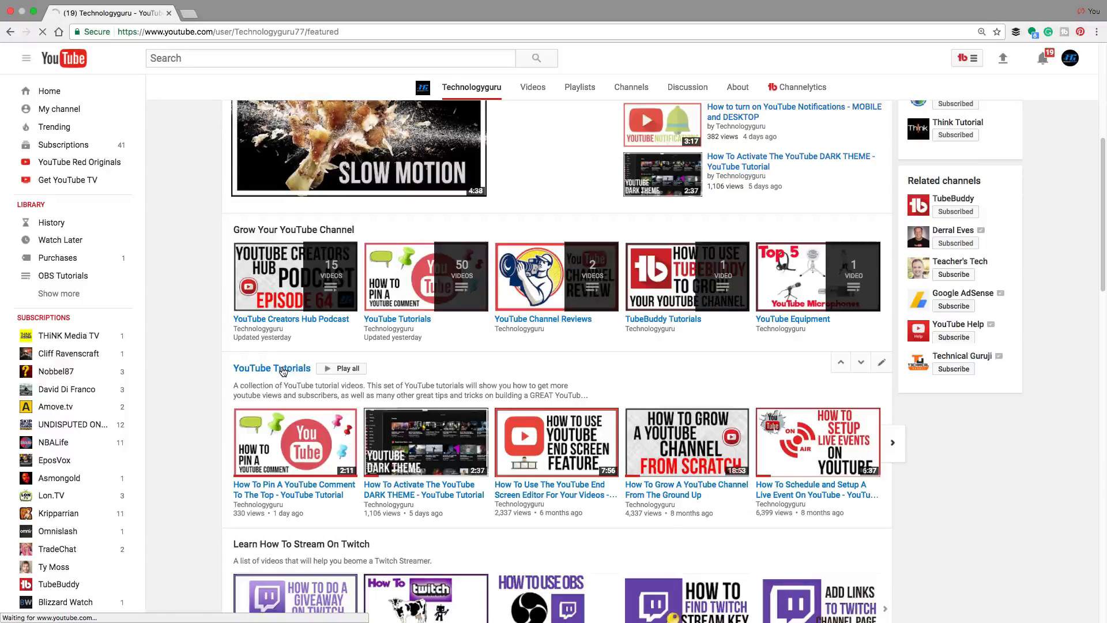
click(271, 368)
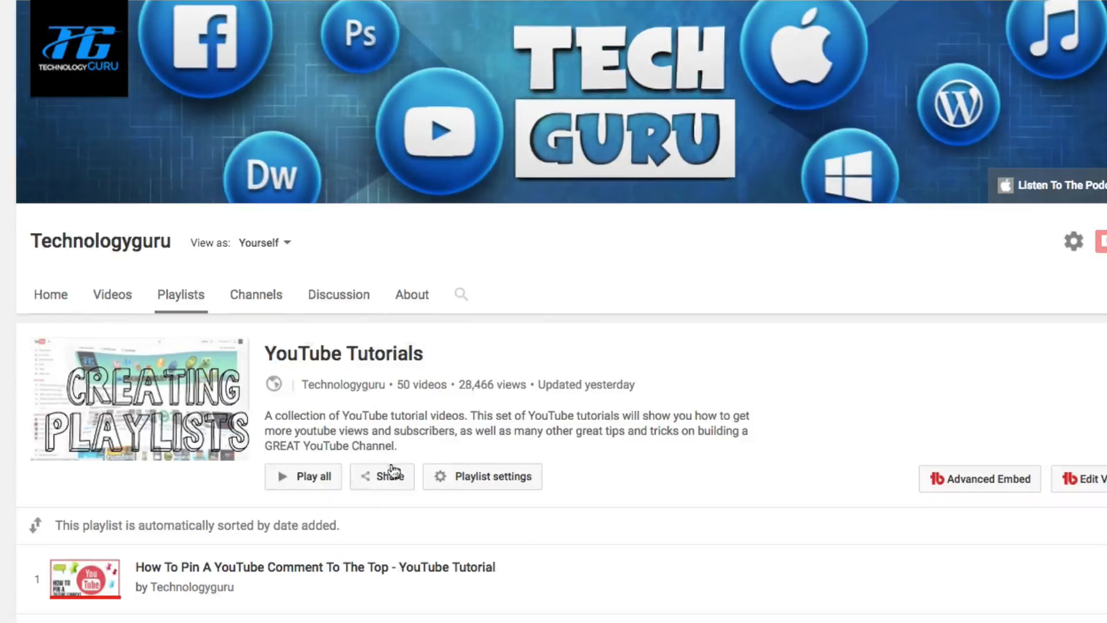
mouse_move(276, 510)
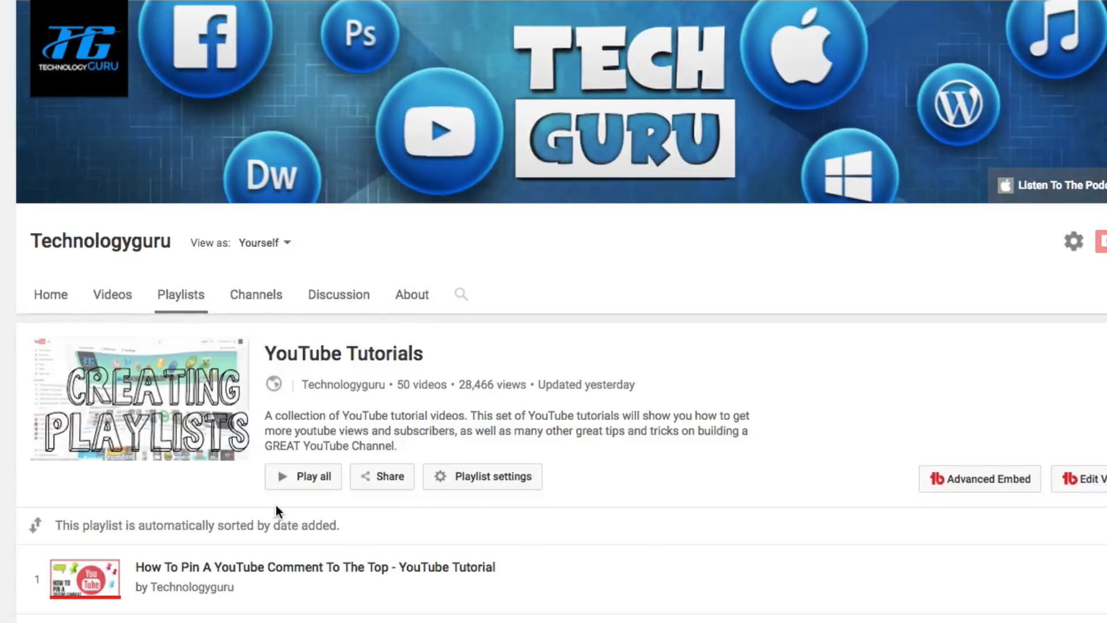
scroll(down, 3)
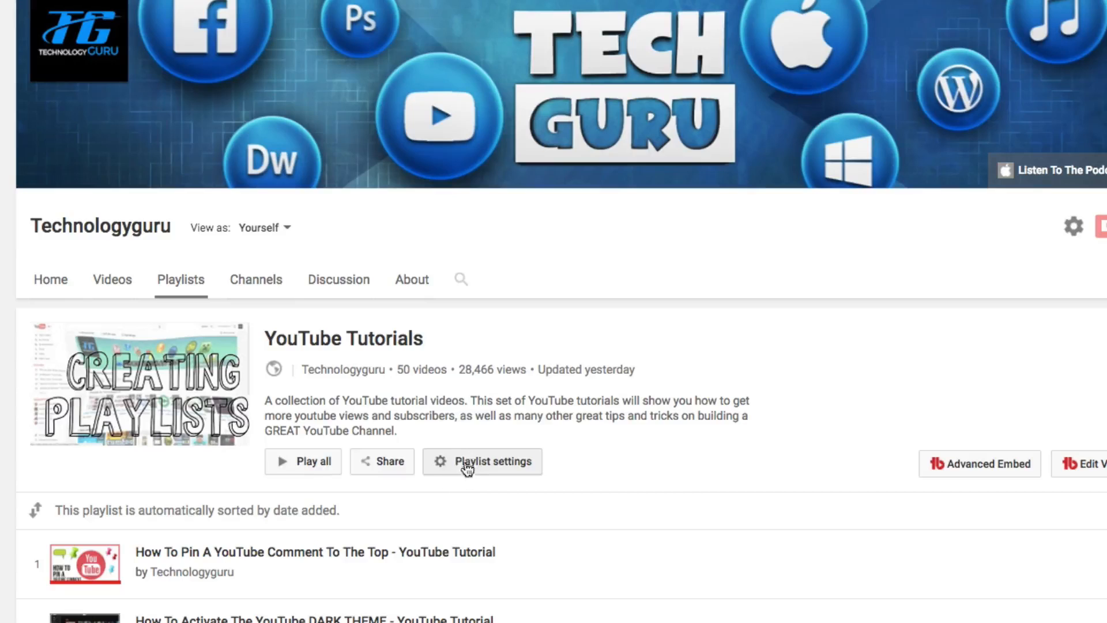
click(483, 462)
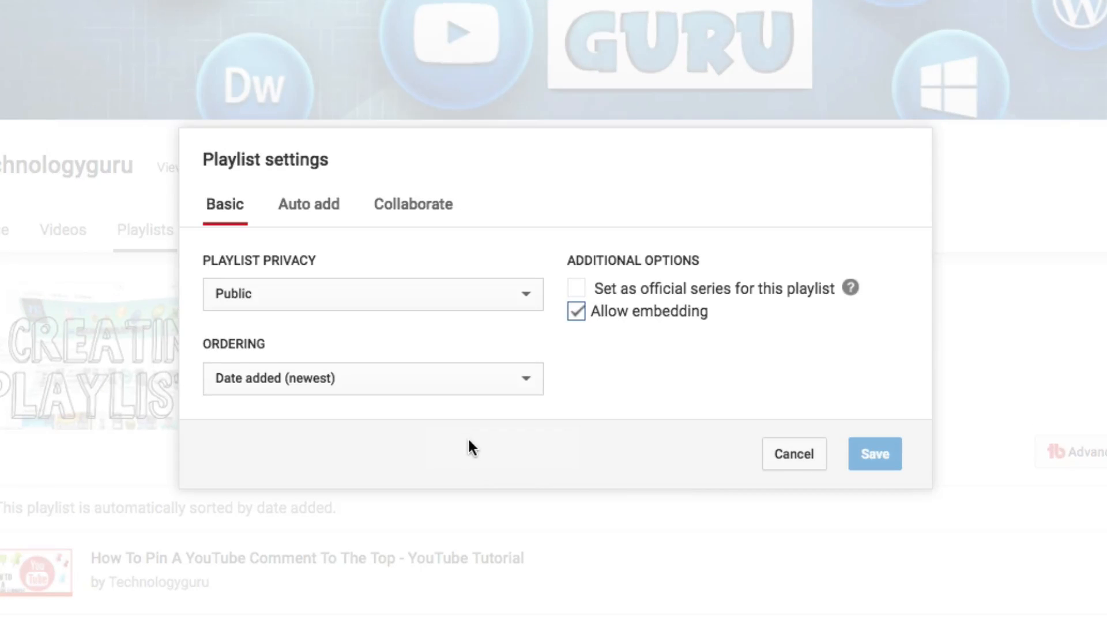
mouse_move(340, 337)
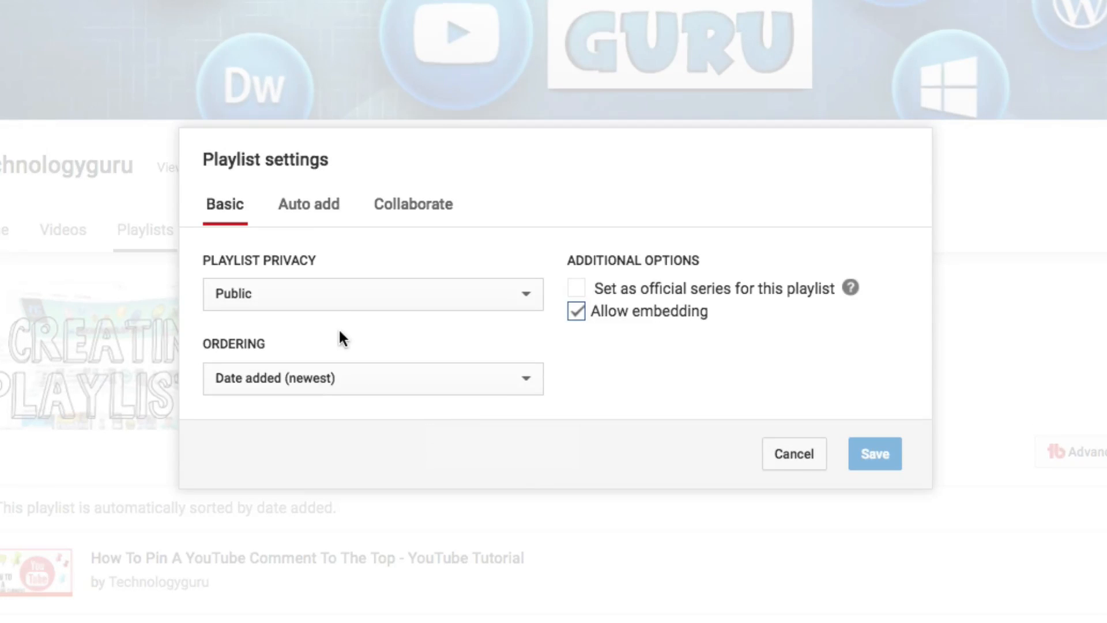
mouse_move(308, 205)
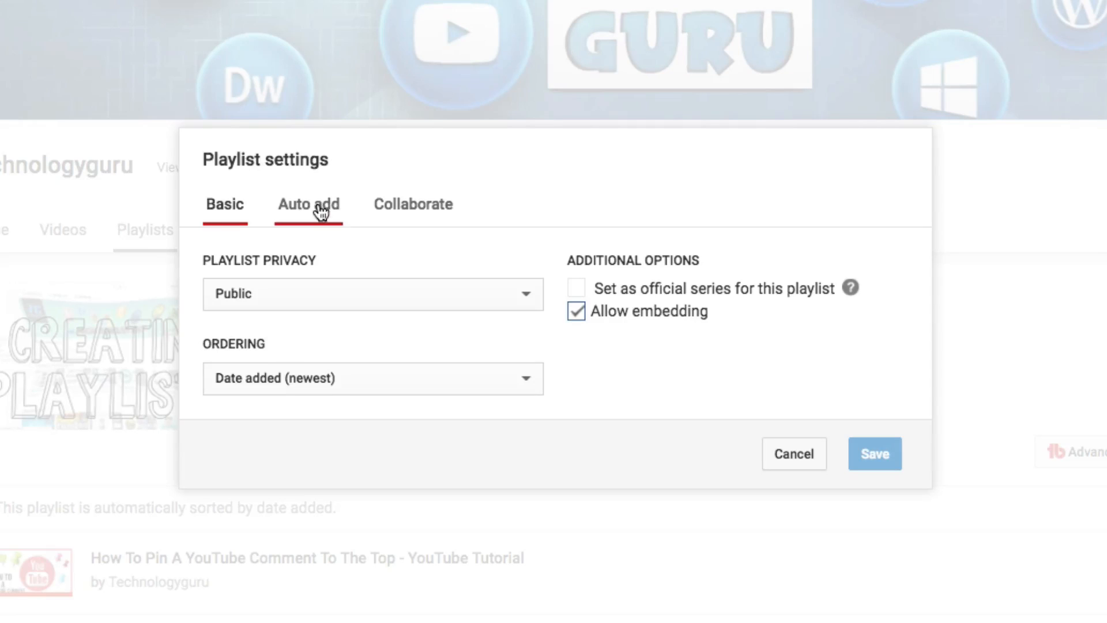
mouse_move(291, 436)
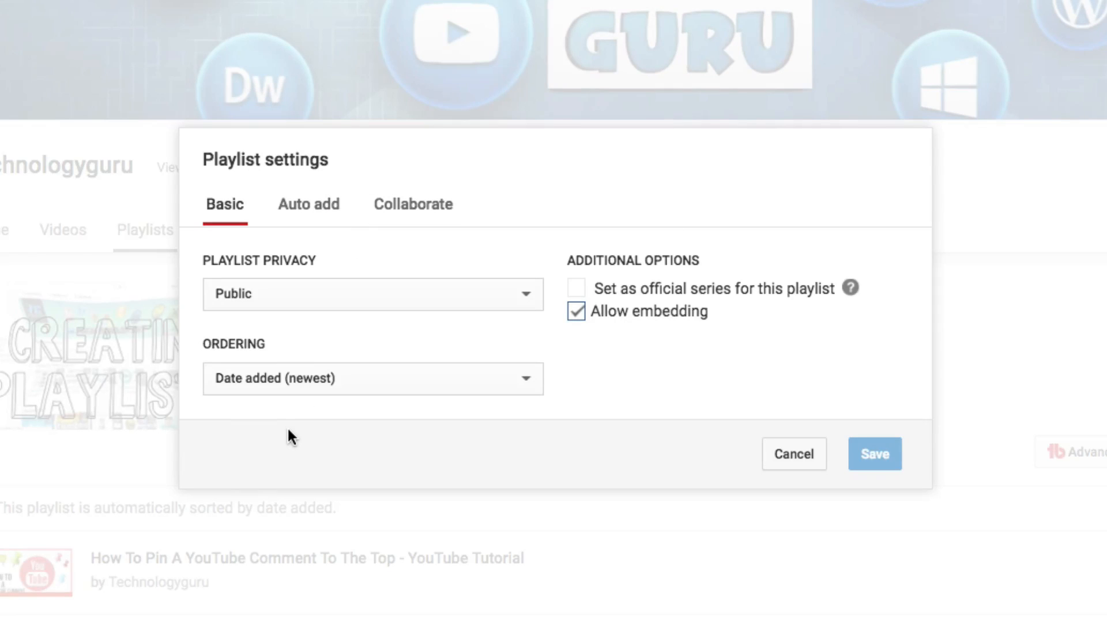
mouse_move(251, 413)
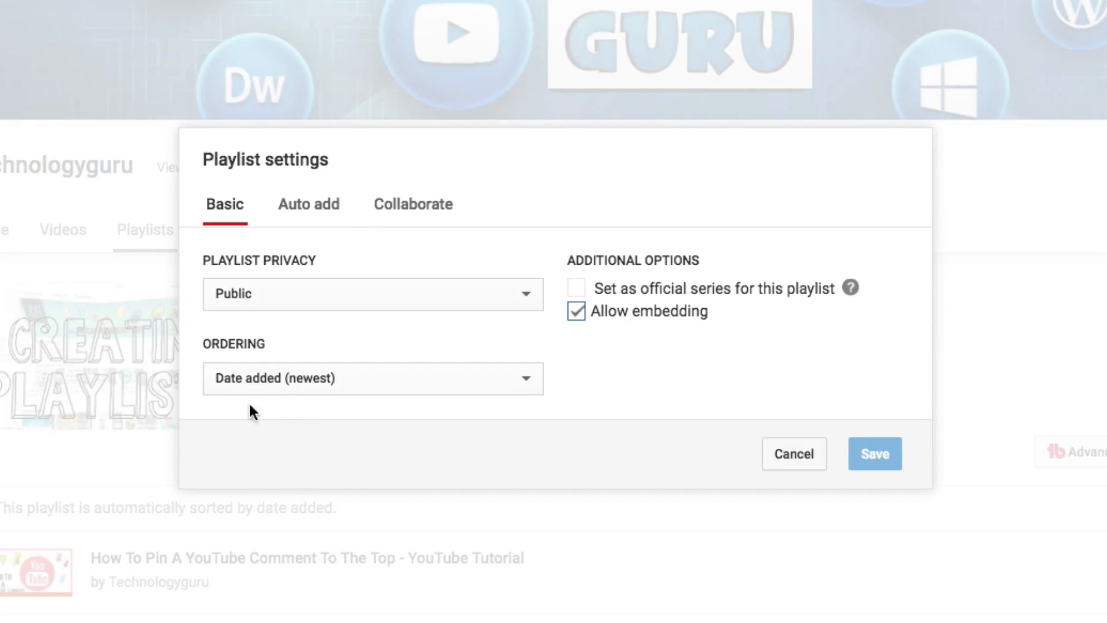
click(372, 378)
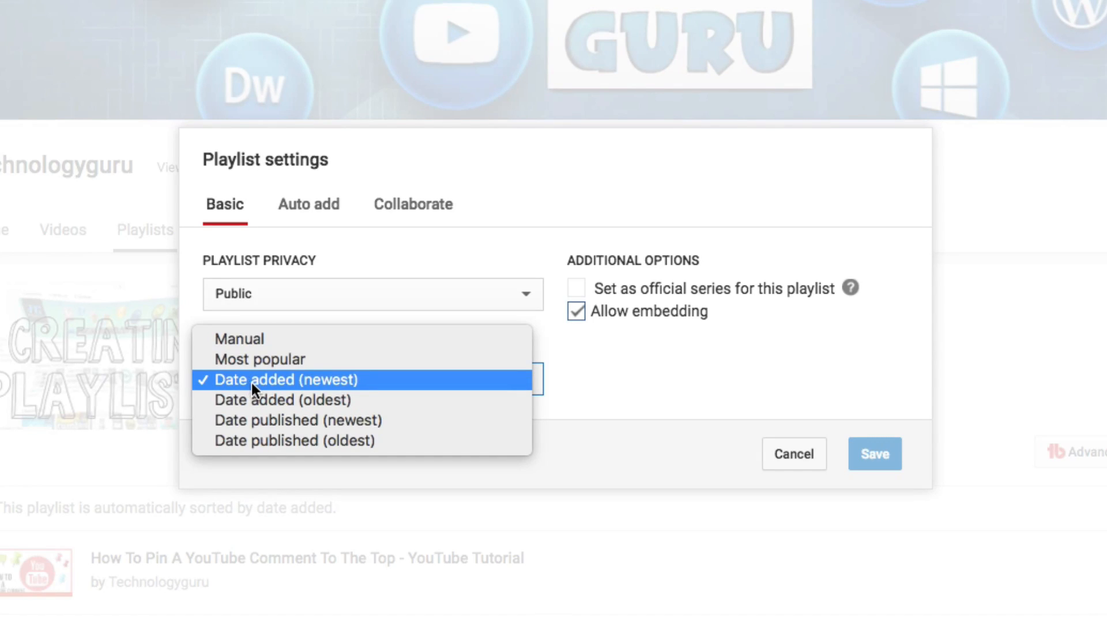
mouse_move(260, 358)
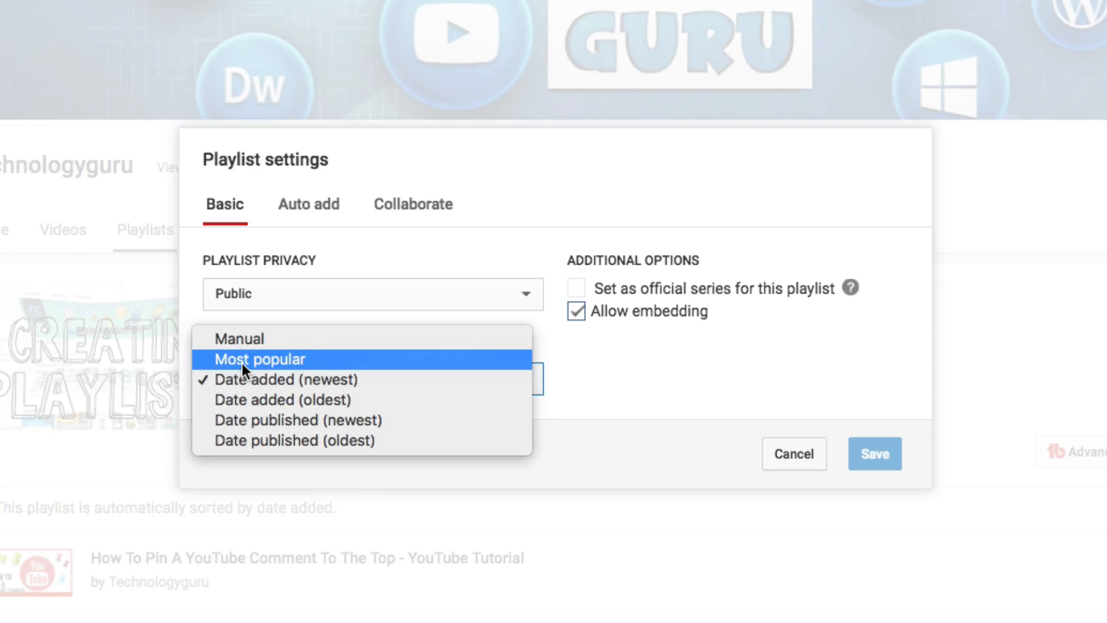
mouse_move(251, 371)
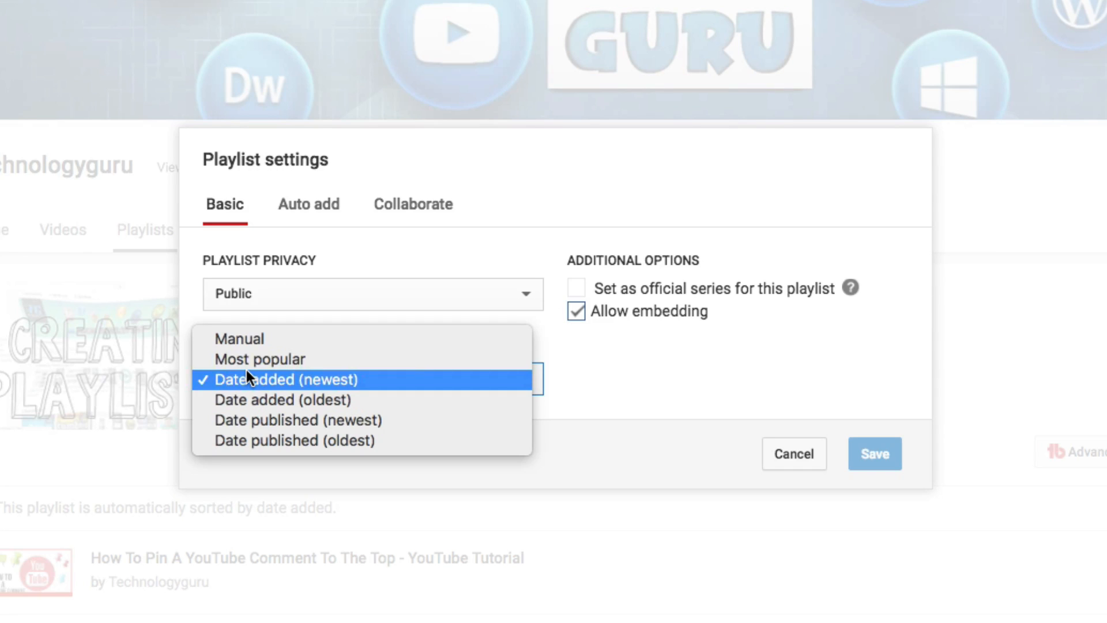
mouse_move(342, 399)
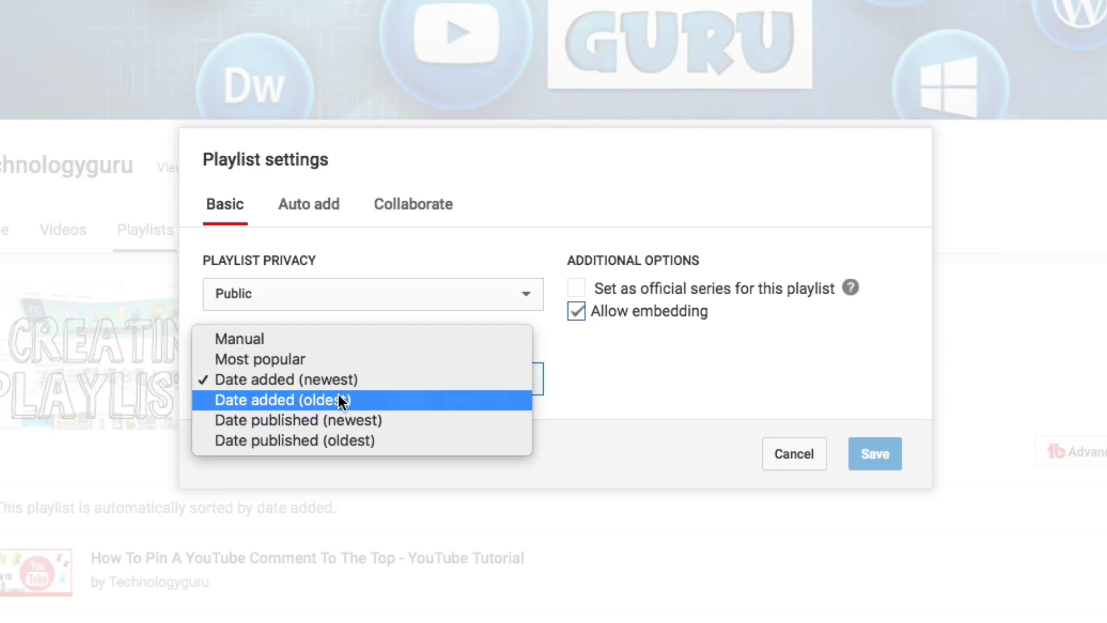
click(285, 380)
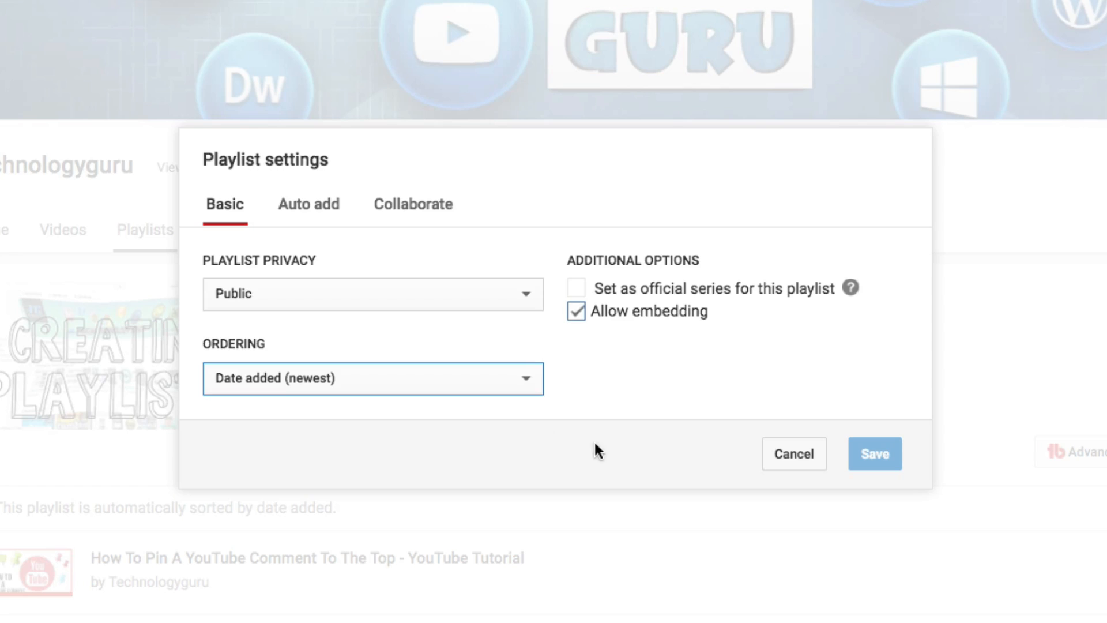
mouse_move(881, 442)
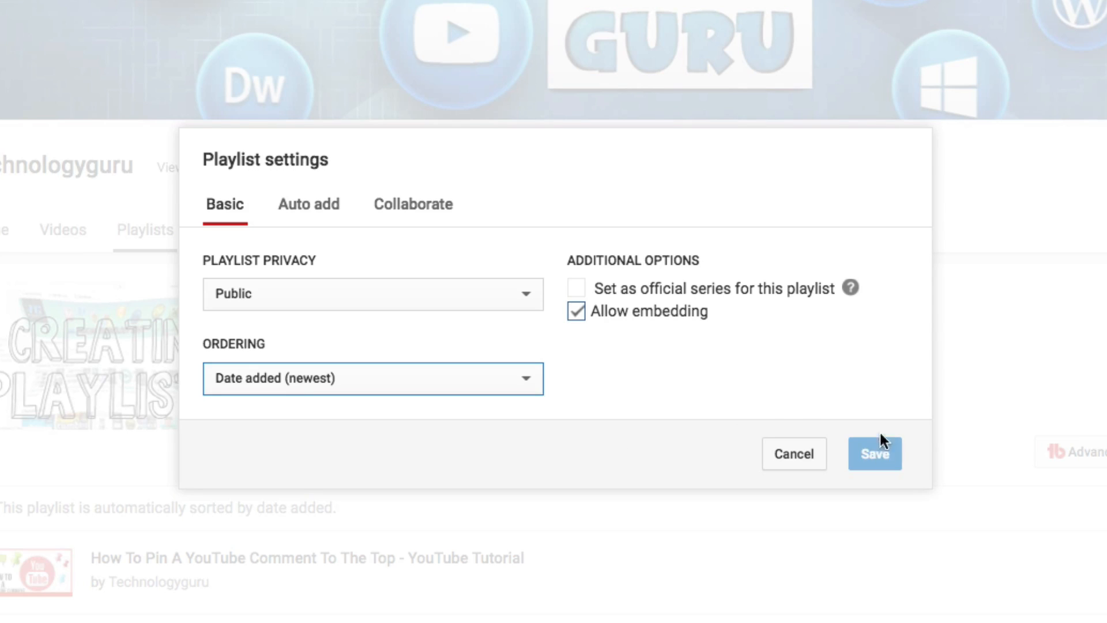
mouse_move(745, 389)
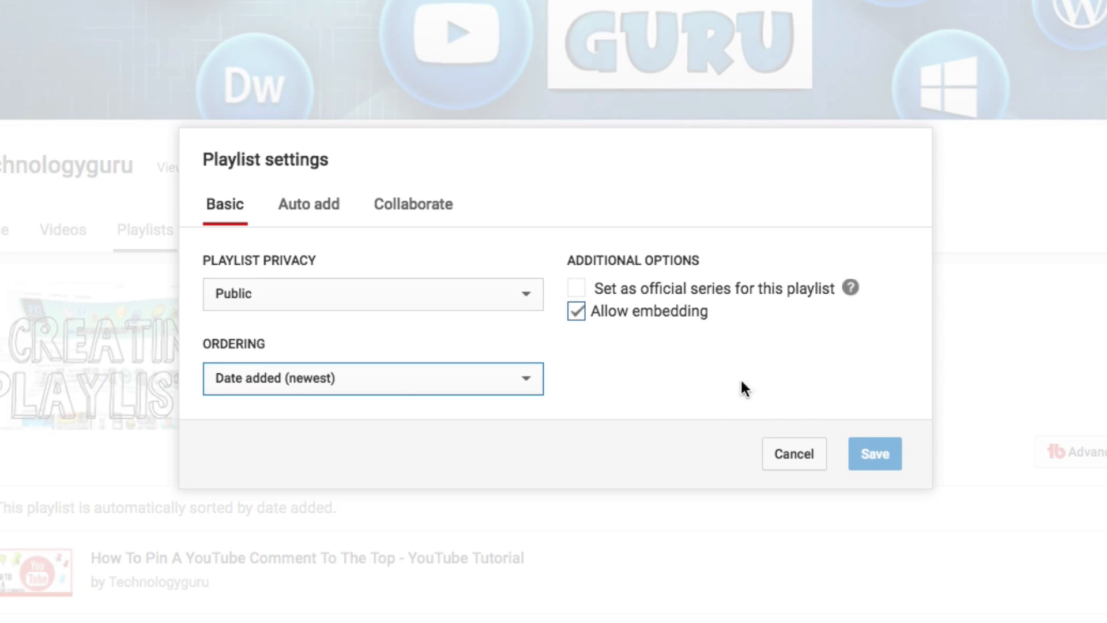
mouse_move(827, 421)
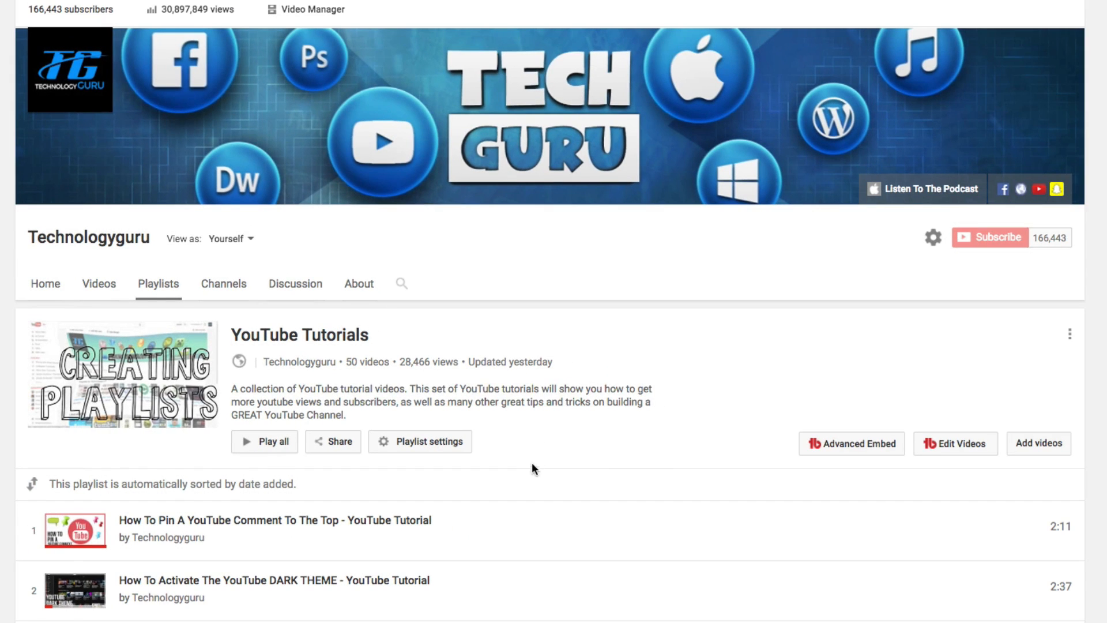
Return to the Technologyguru channel home page with its What to watch next section
scroll(down, 3)
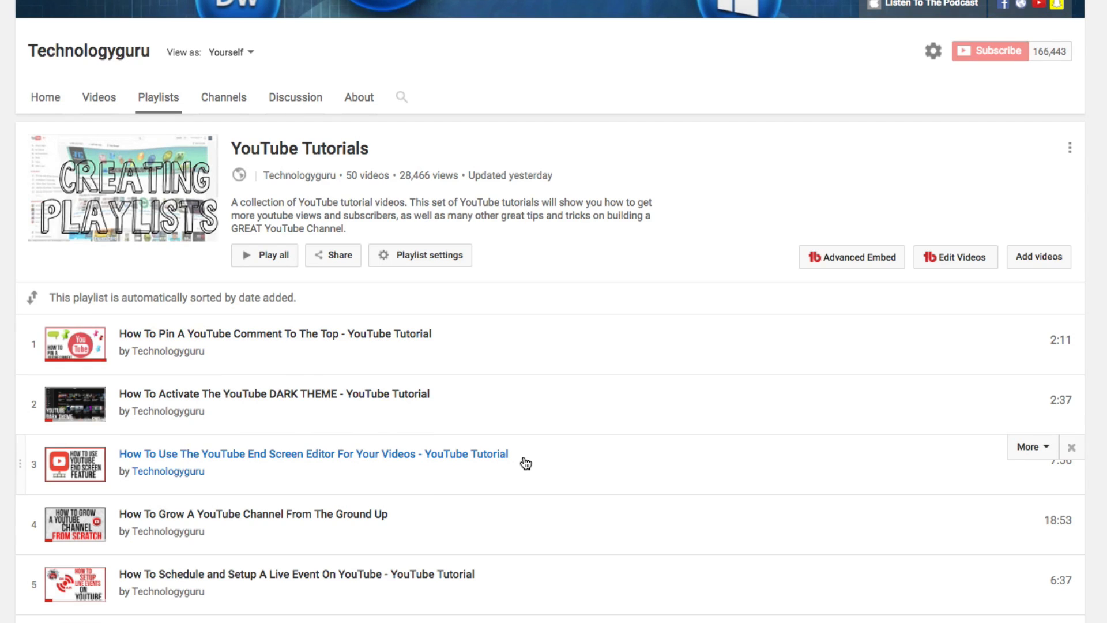
mouse_move(187, 150)
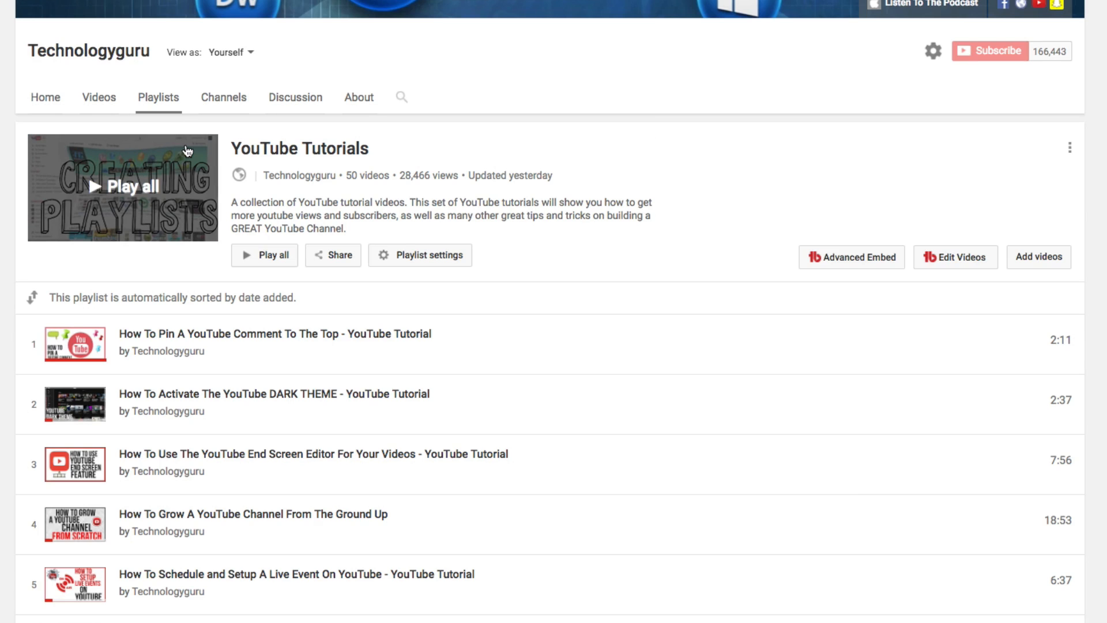
scroll(up, 3)
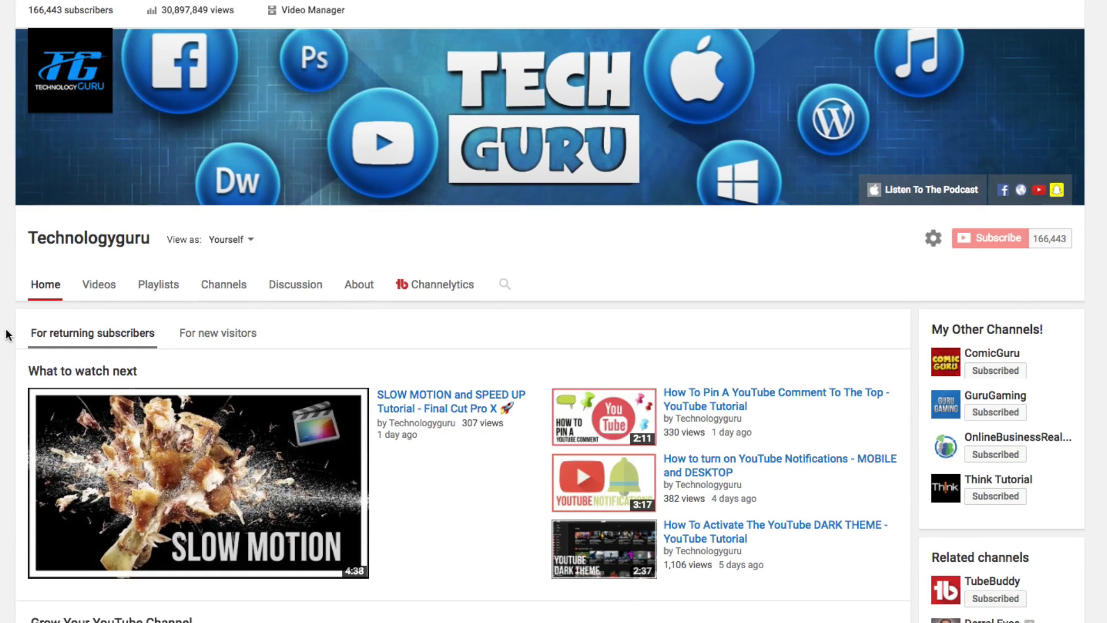
scroll(down, 3)
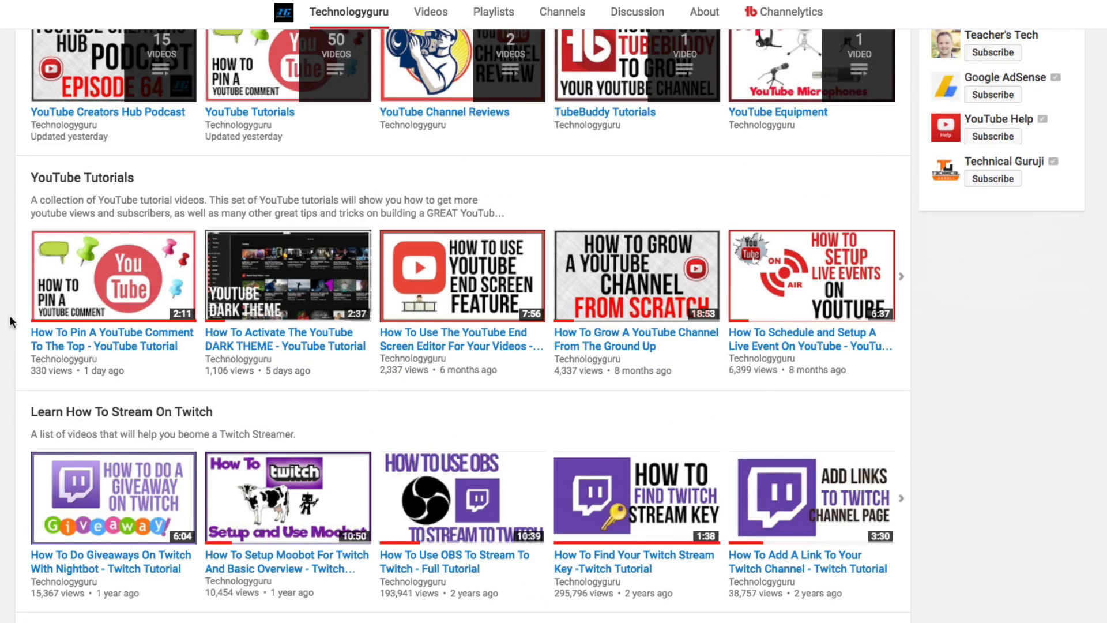
scroll(down, 3)
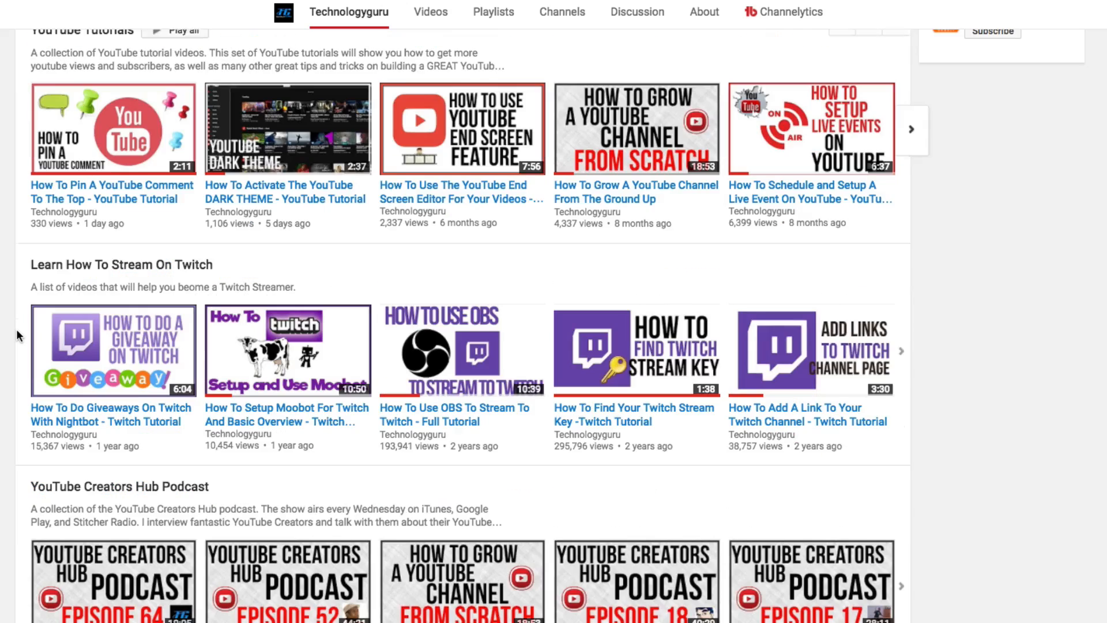
scroll(up, 3)
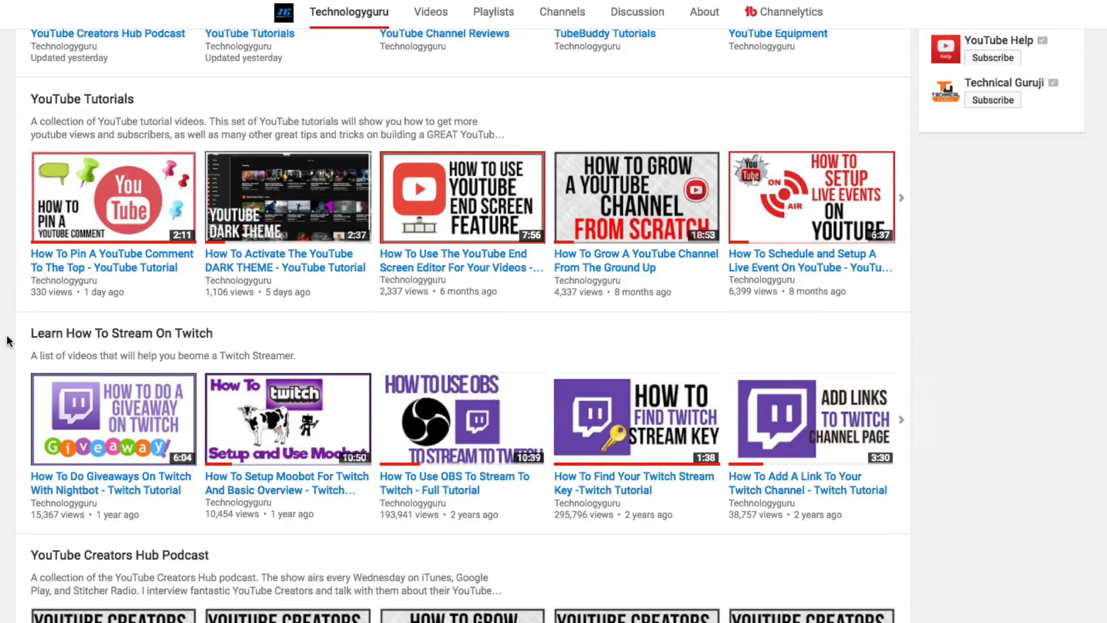
scroll(up, 3)
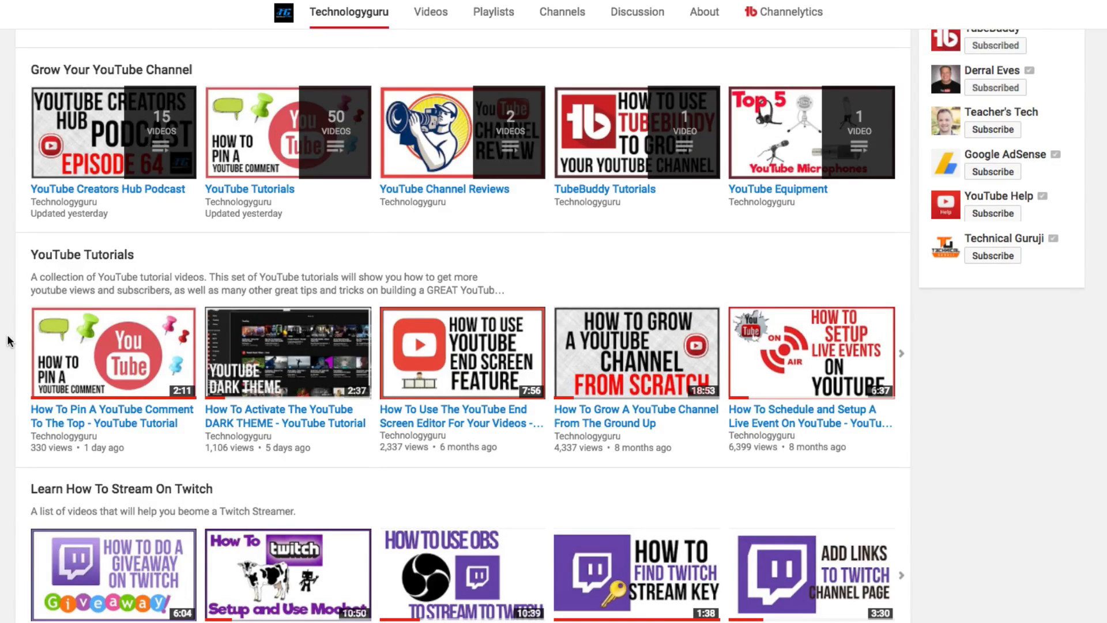